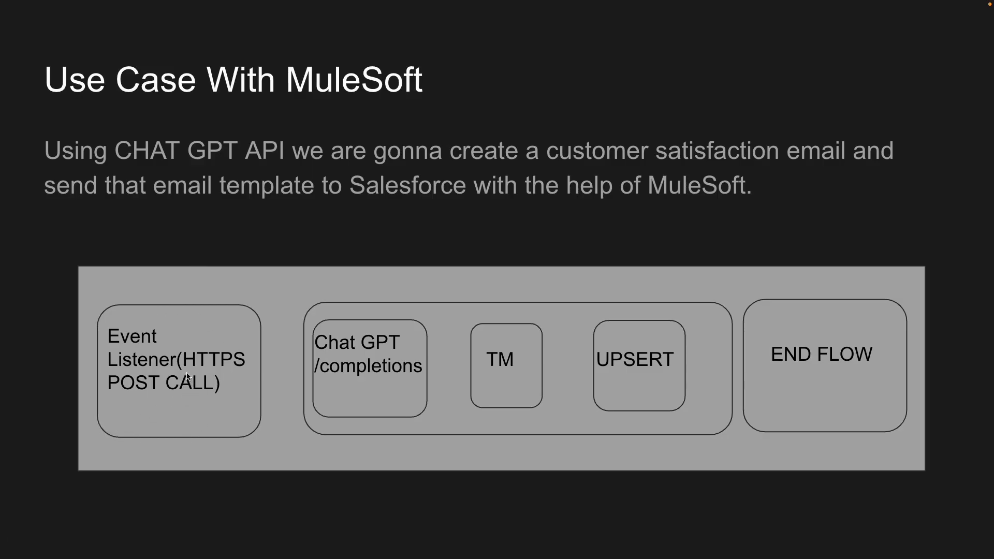
pyautogui.moveTo(346, 349)
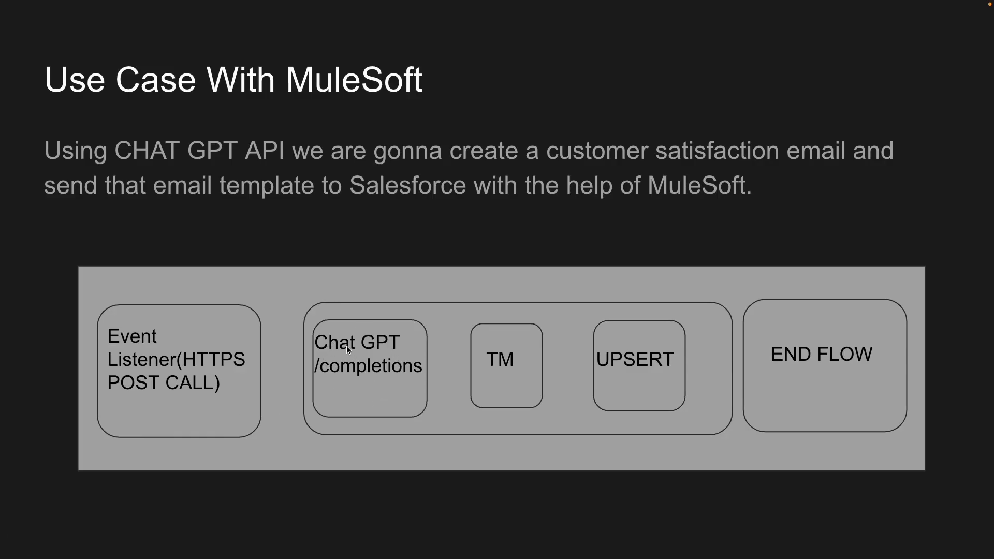
pyautogui.moveTo(502, 382)
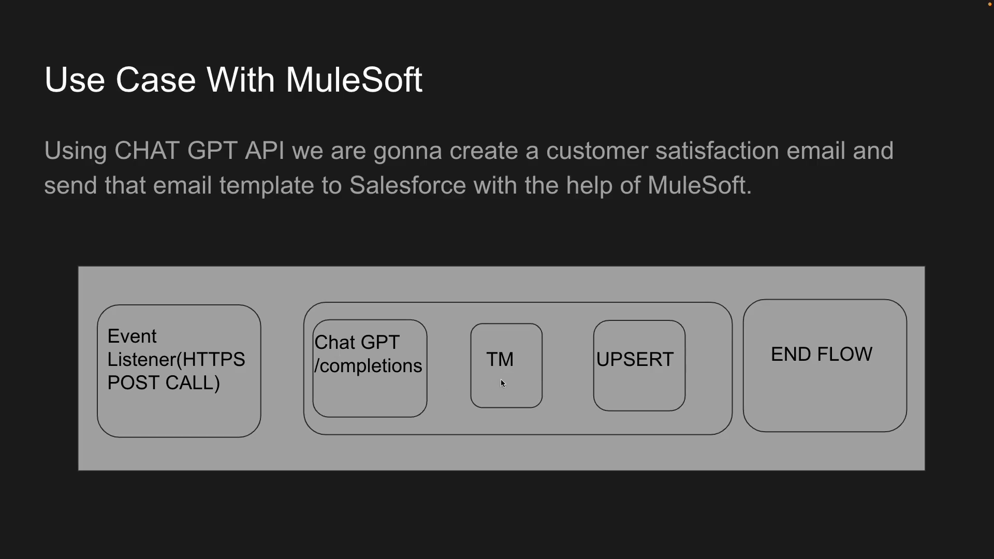
pyautogui.moveTo(614, 380)
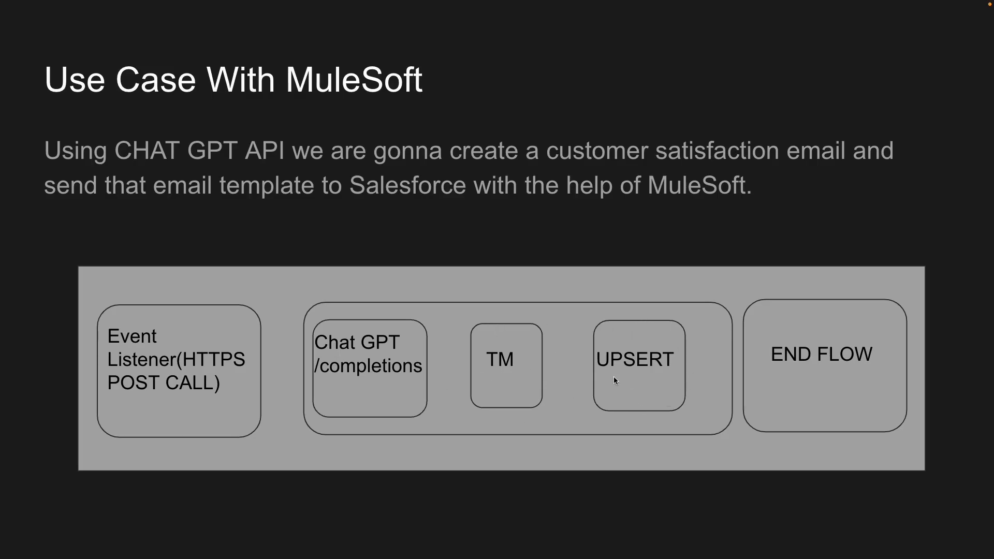
pyautogui.moveTo(854, 373)
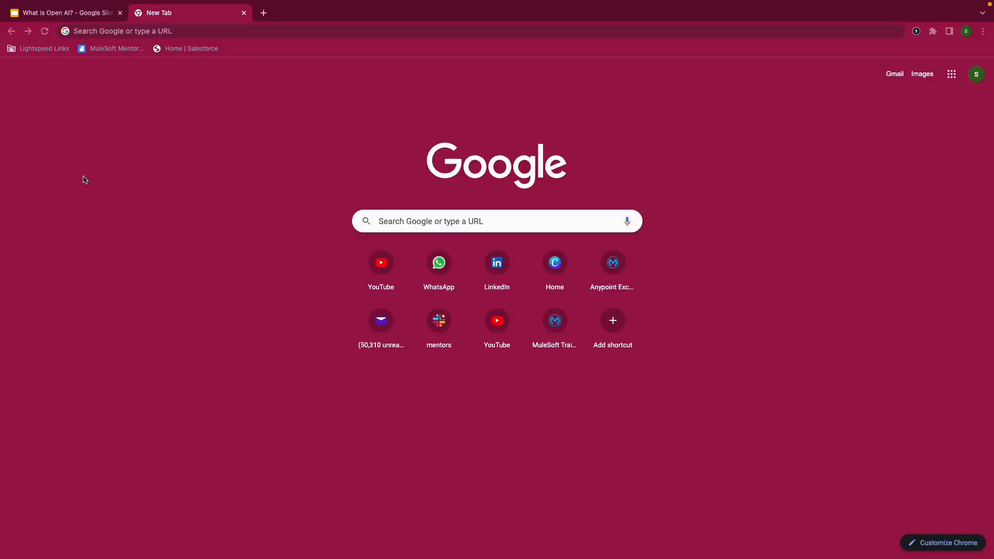
pyautogui.moveTo(105, 39)
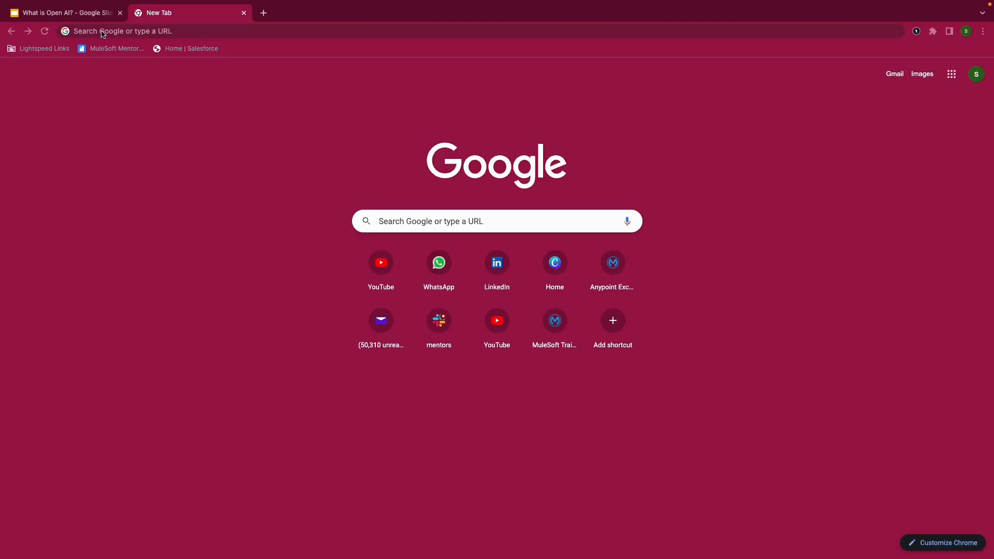
# - Search Google for 'open ai api' and go to the OpenAI API result
pyautogui.click(114, 30)
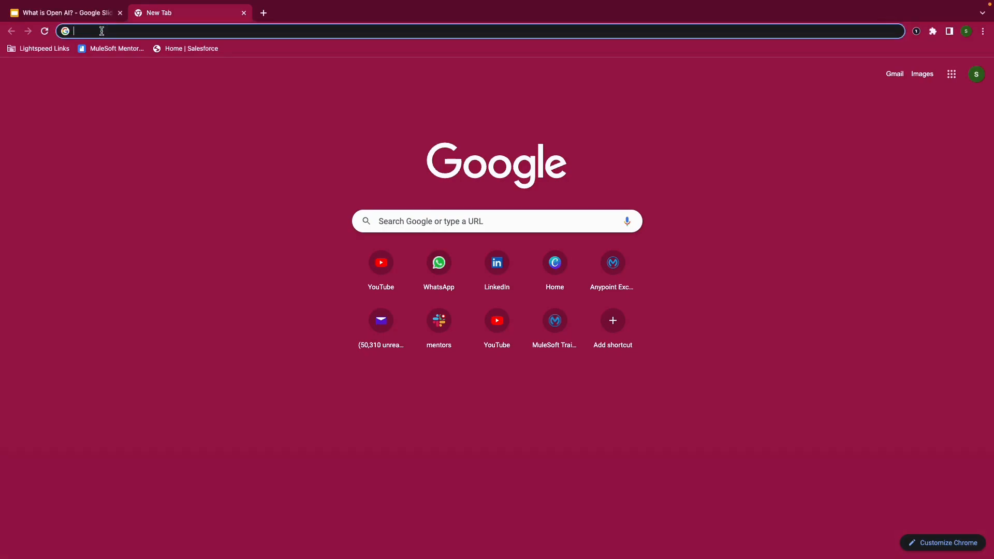
pyautogui.write('open ai api')
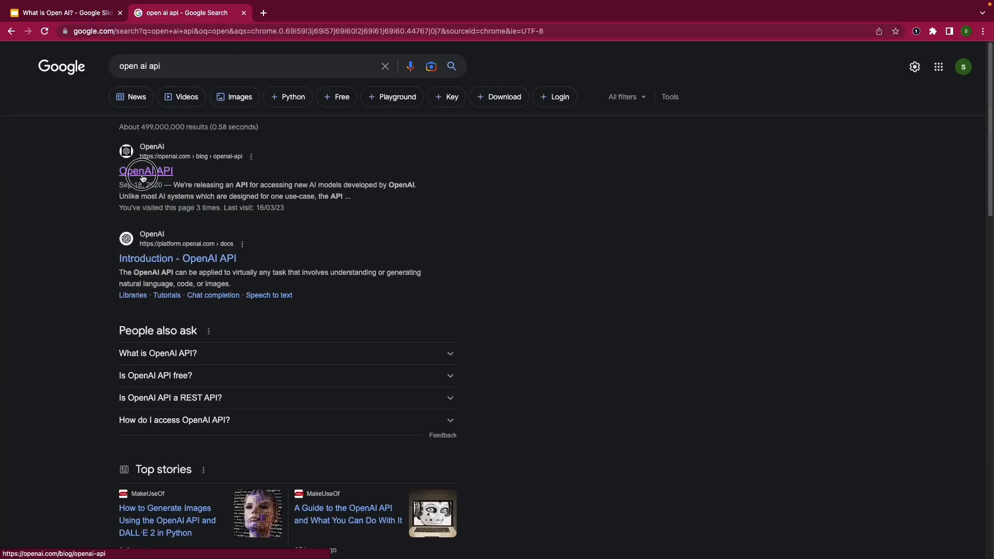
pyautogui.click(145, 171)
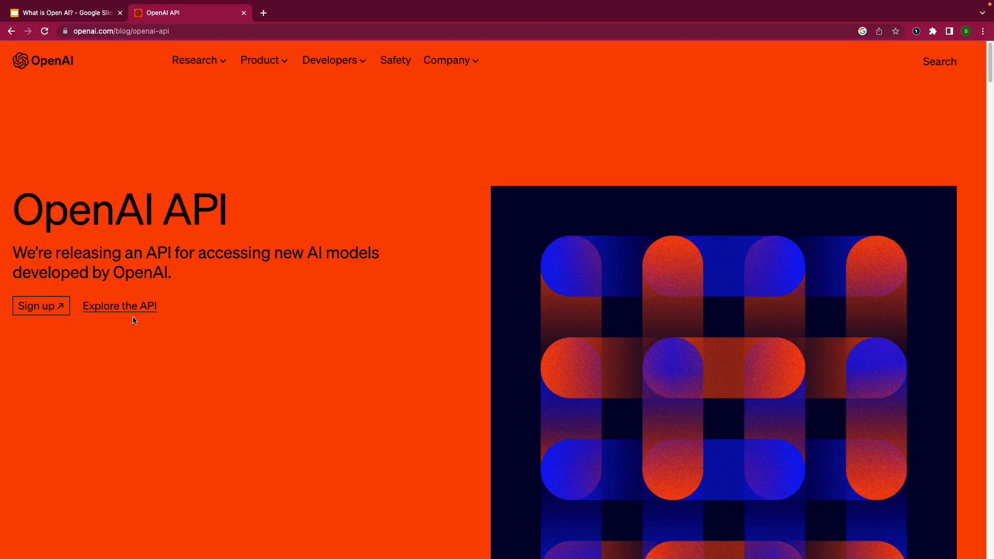
pyautogui.moveTo(118, 311)
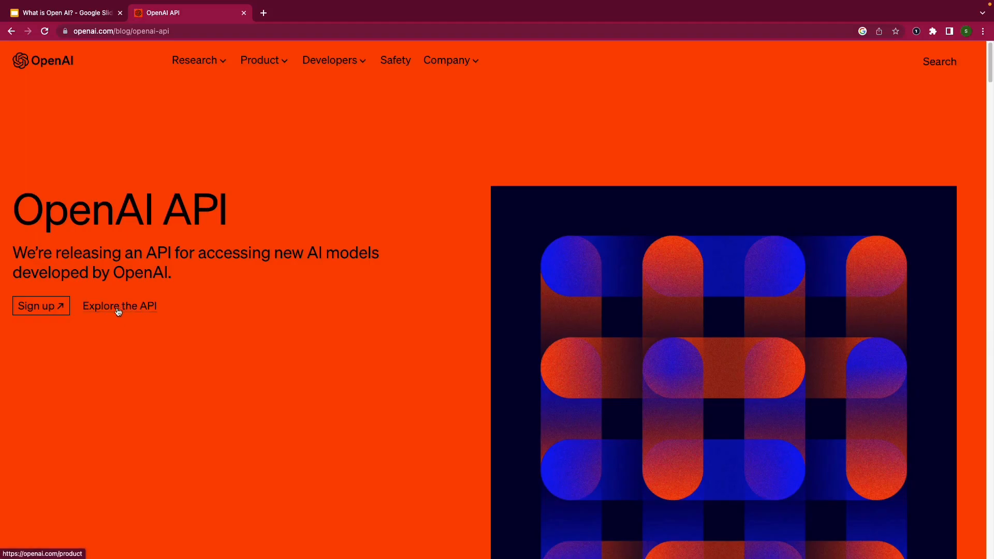
# - Follow Explore the API and For developers to the Chat example in the playground
pyautogui.click(118, 306)
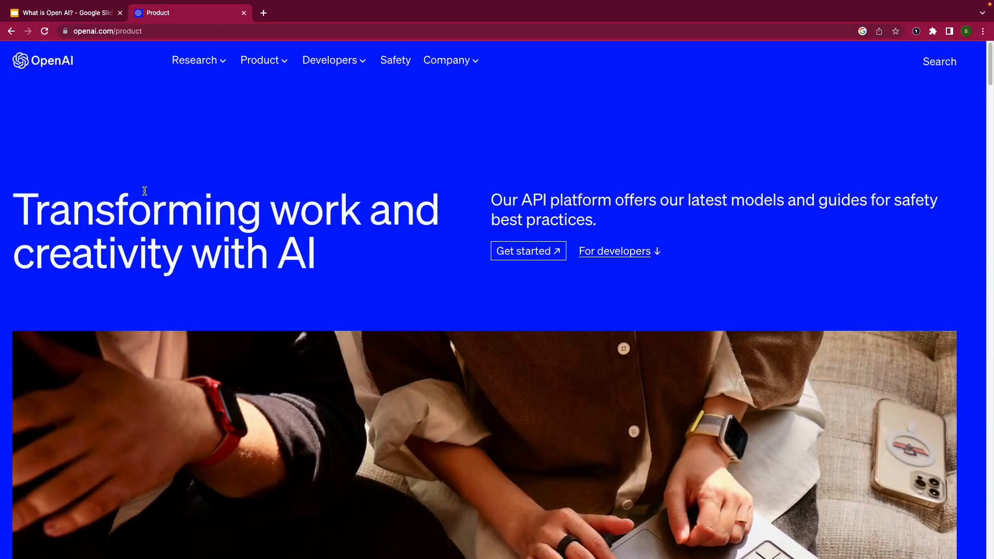
pyautogui.scroll(-3)
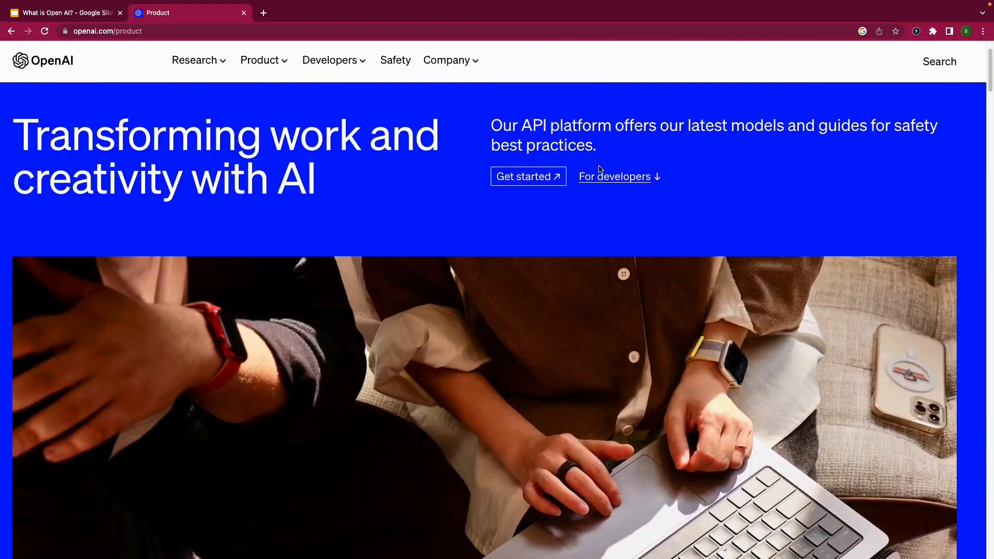
pyautogui.click(614, 176)
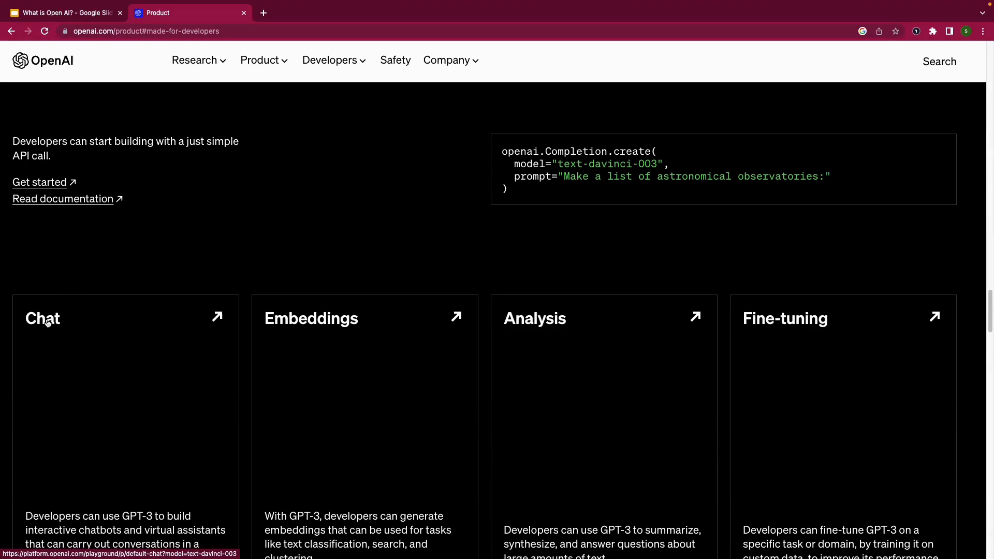
pyautogui.click(42, 317)
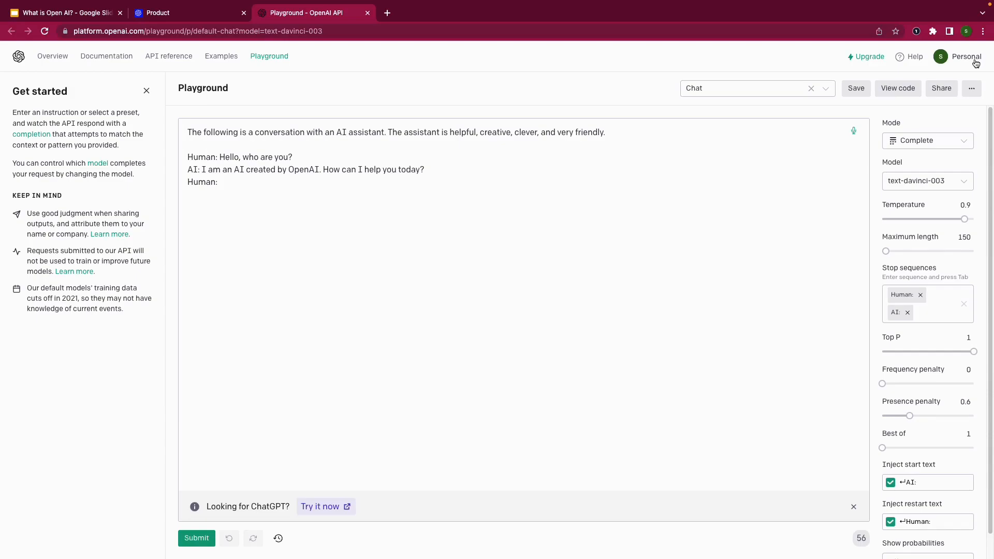
# - Reach the account's API keys page from the Personal menu
pyautogui.click(966, 56)
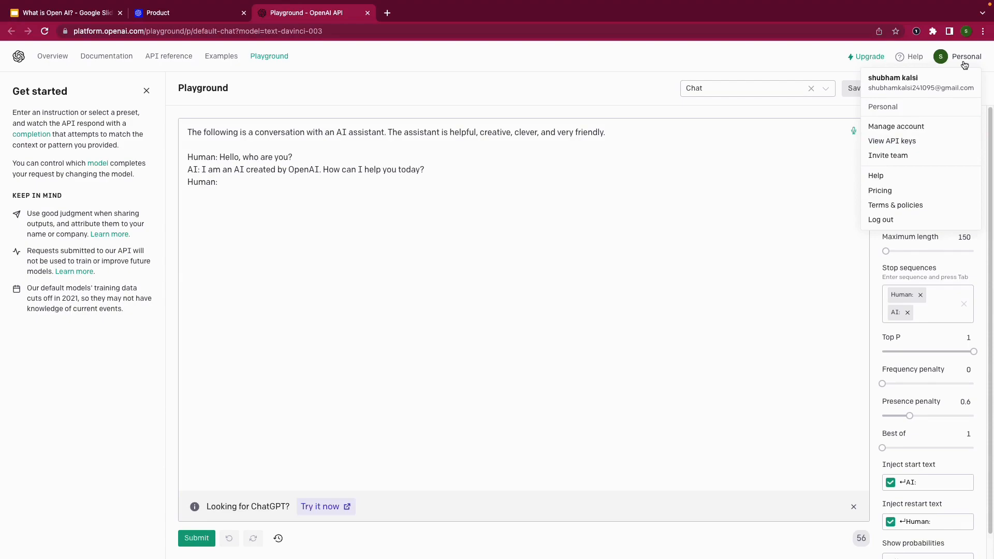
pyautogui.moveTo(949, 72)
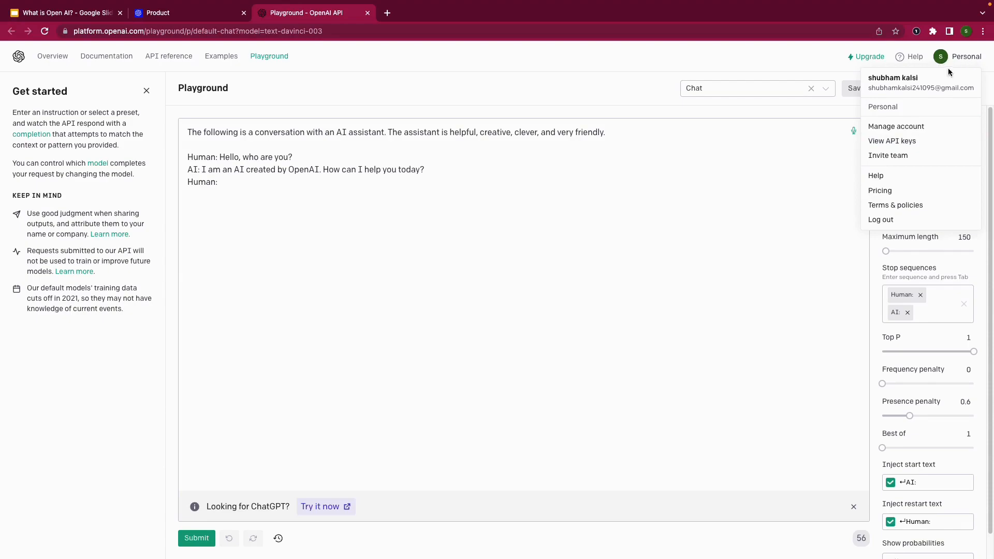
pyautogui.moveTo(950, 111)
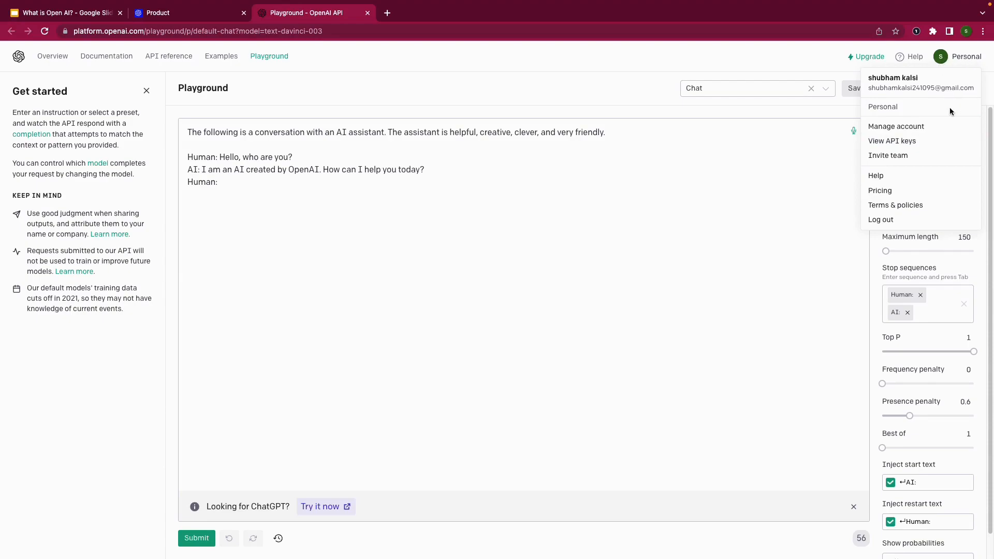
pyautogui.moveTo(891, 141)
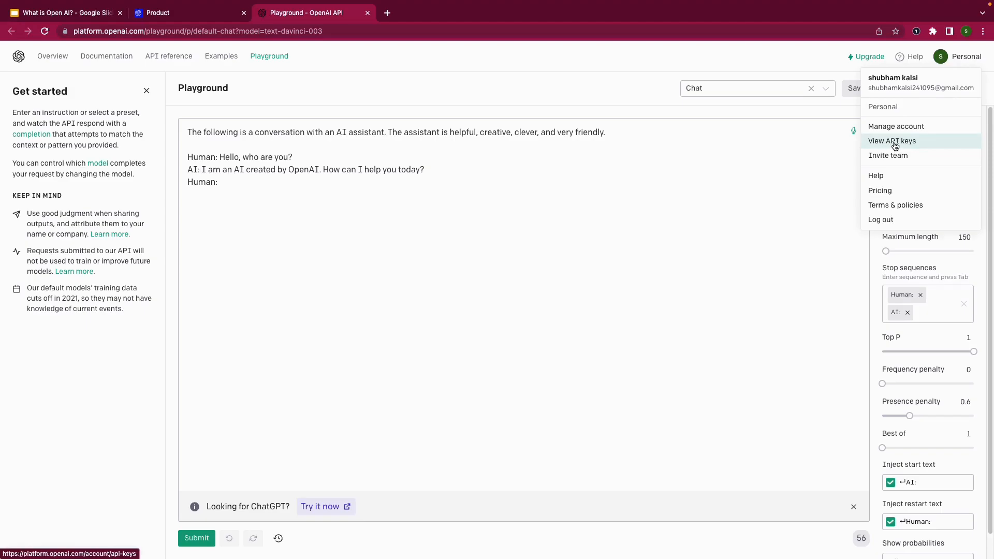
pyautogui.moveTo(898, 145)
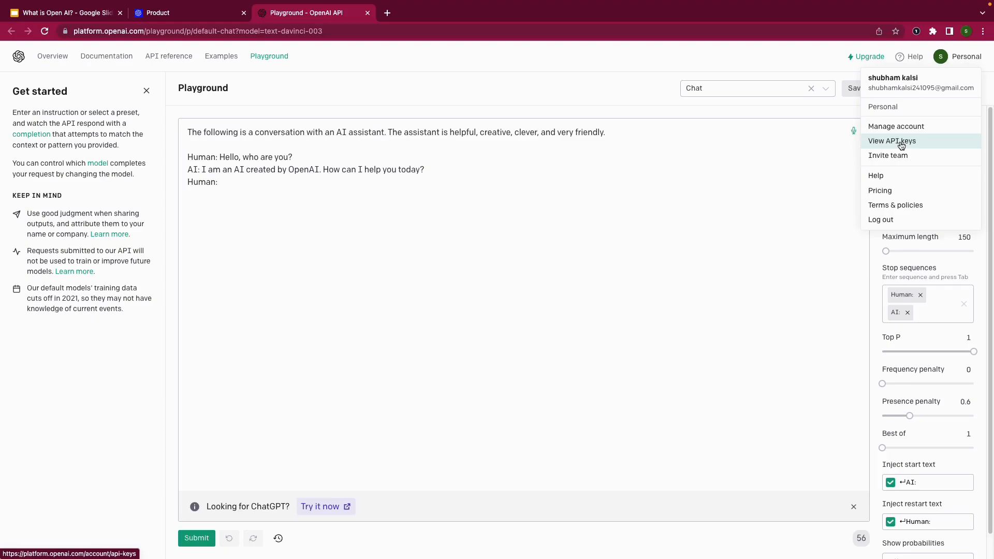
pyautogui.click(891, 141)
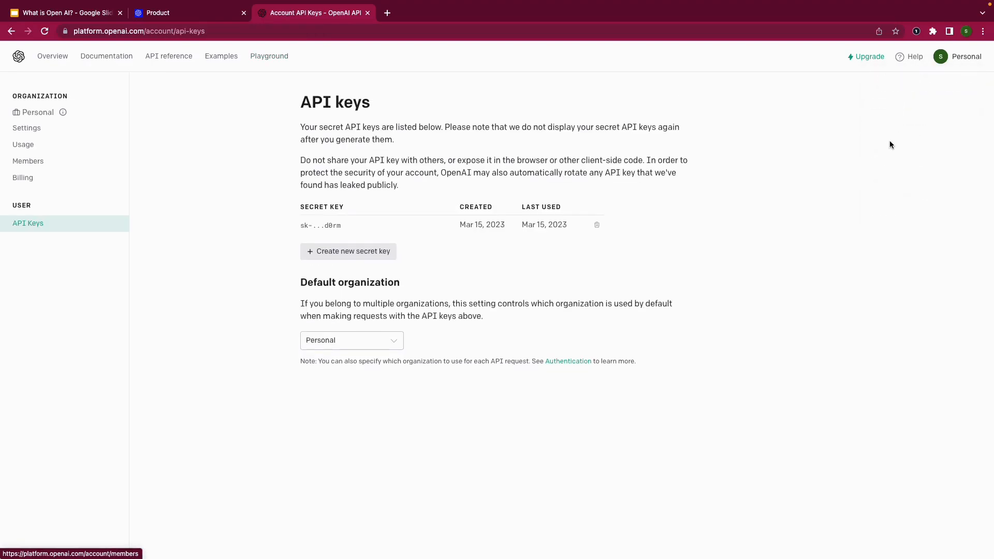
pyautogui.moveTo(312, 228)
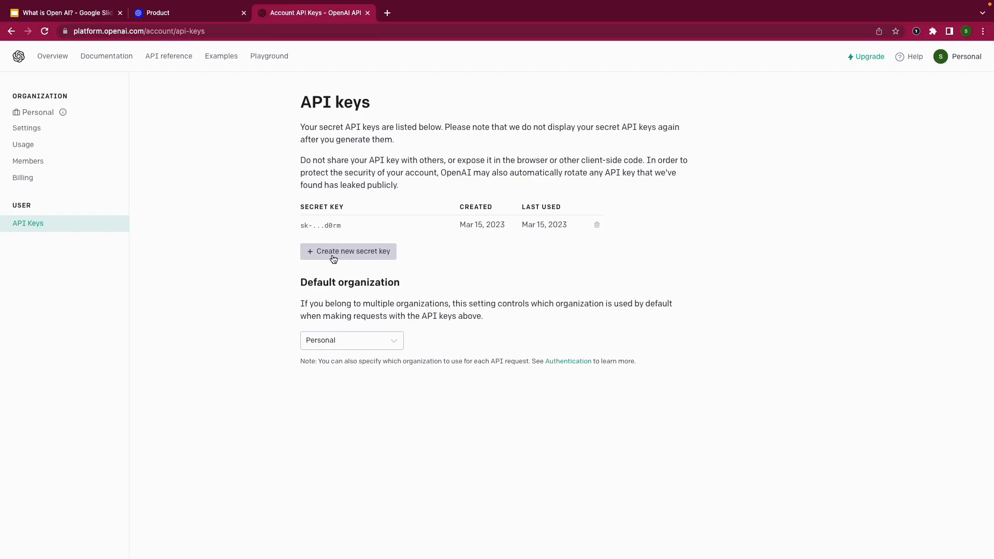
pyautogui.moveTo(327, 227)
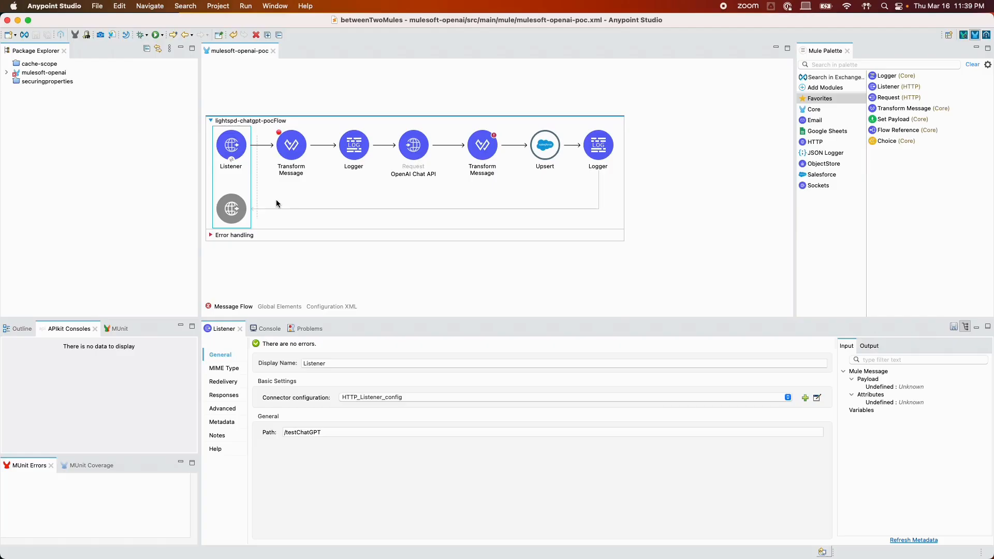
# - Show the HTTP Listener's global connection configuration with HTTPS on port 8082
pyautogui.click(313, 435)
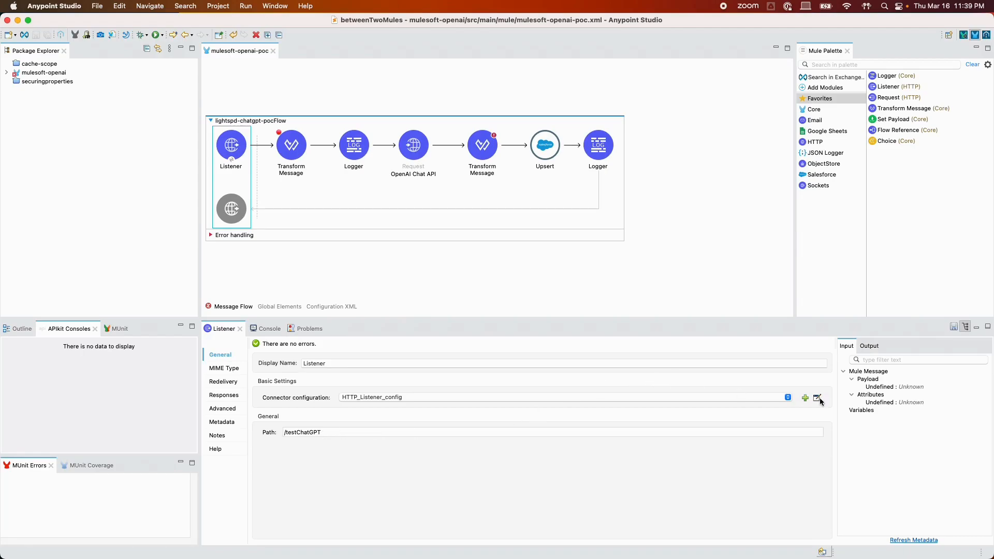
pyautogui.click(818, 398)
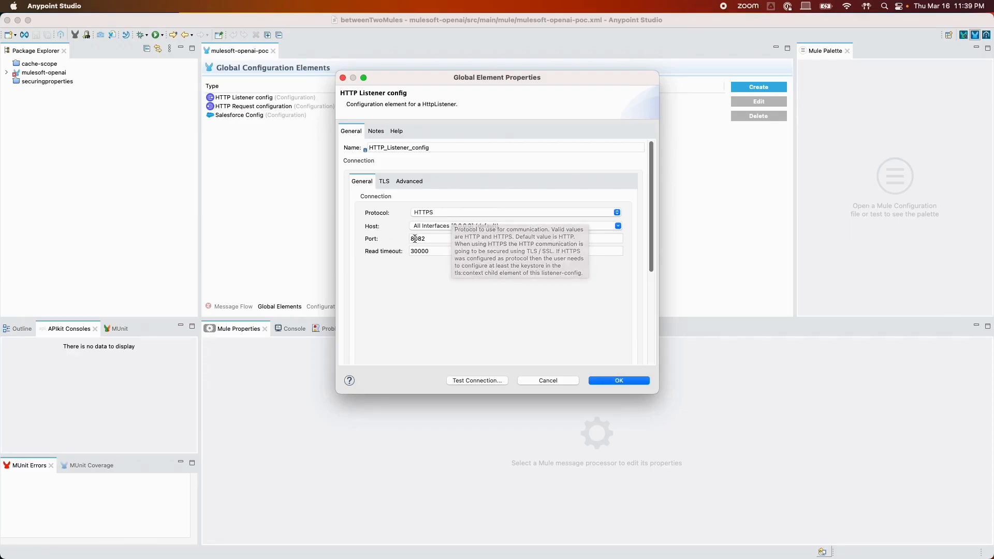
pyautogui.moveTo(562, 386)
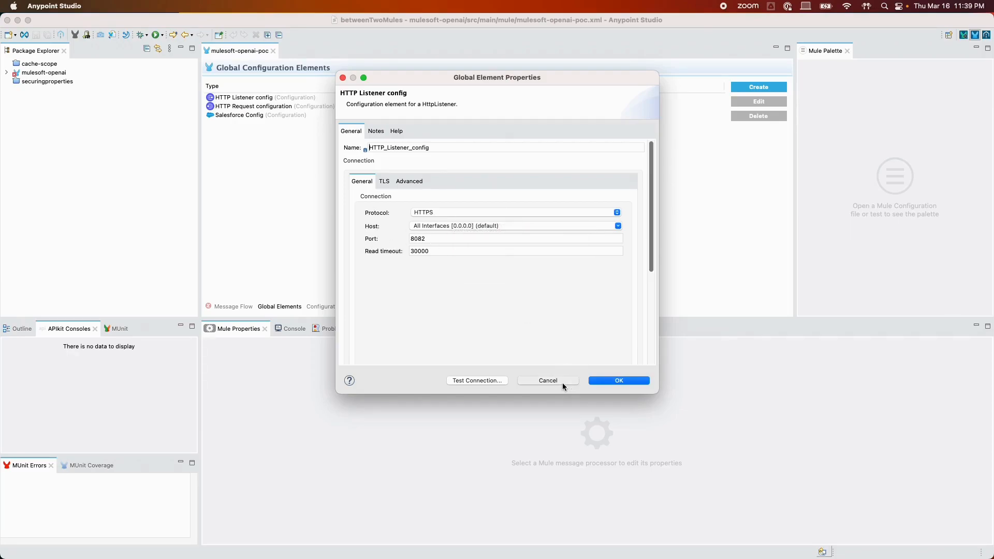
# - Cancel the listener settings and select the OpenAI request component's properties
pyautogui.click(618, 380)
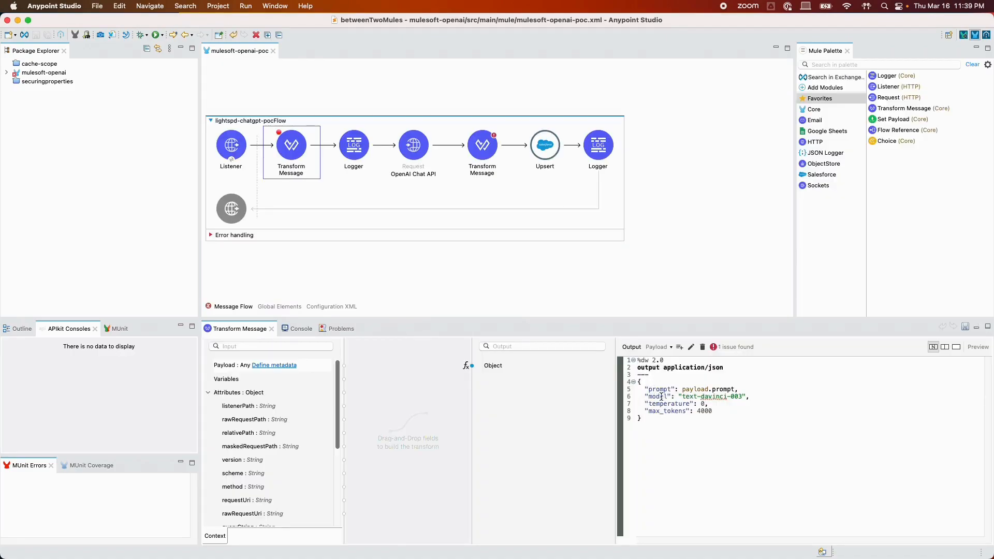
pyautogui.moveTo(658, 397)
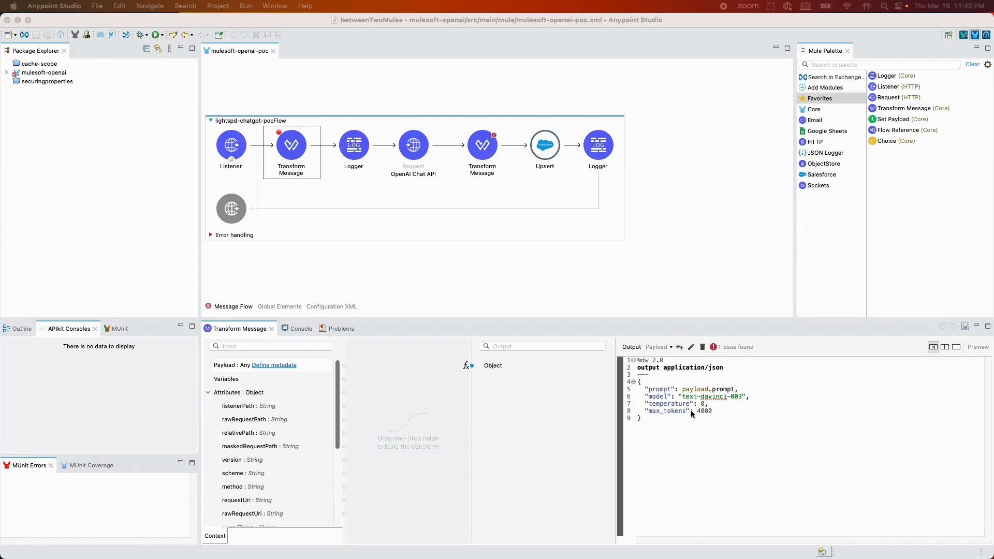
pyautogui.moveTo(688, 417)
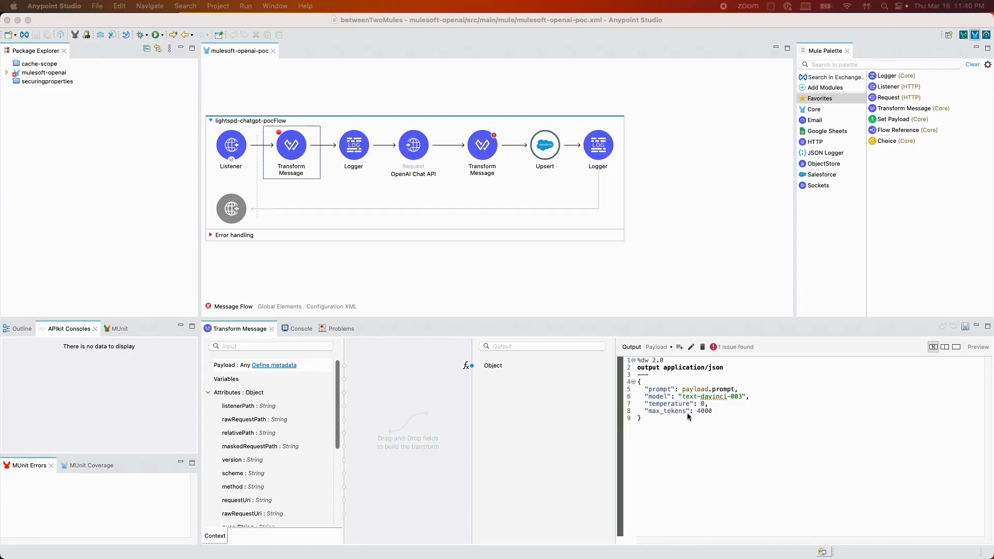
pyautogui.moveTo(708, 417)
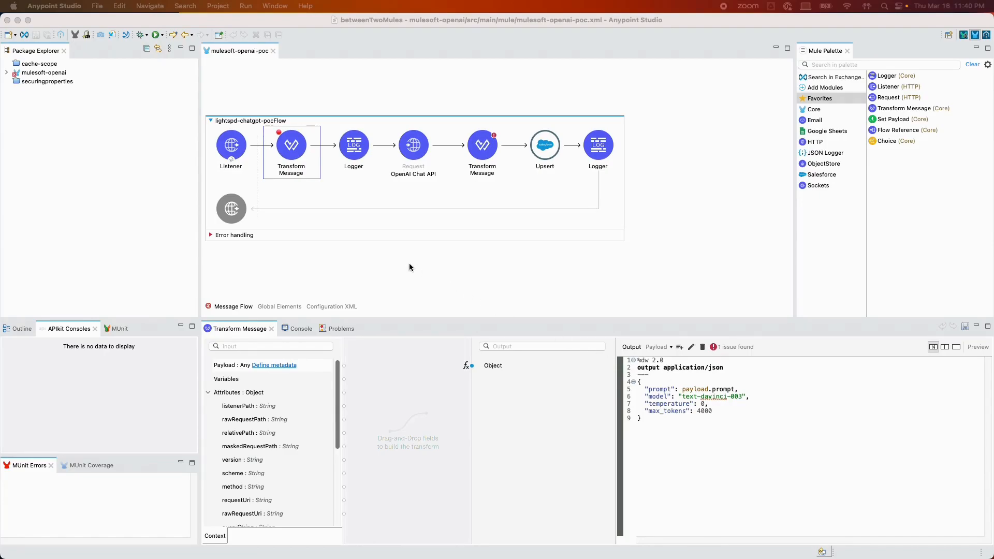
pyautogui.moveTo(472, 238)
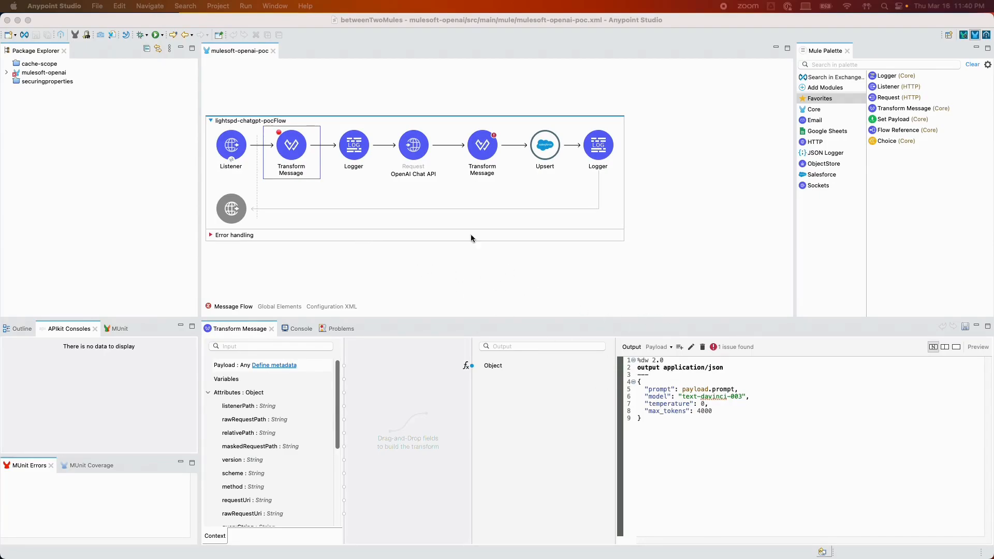
pyautogui.click(413, 145)
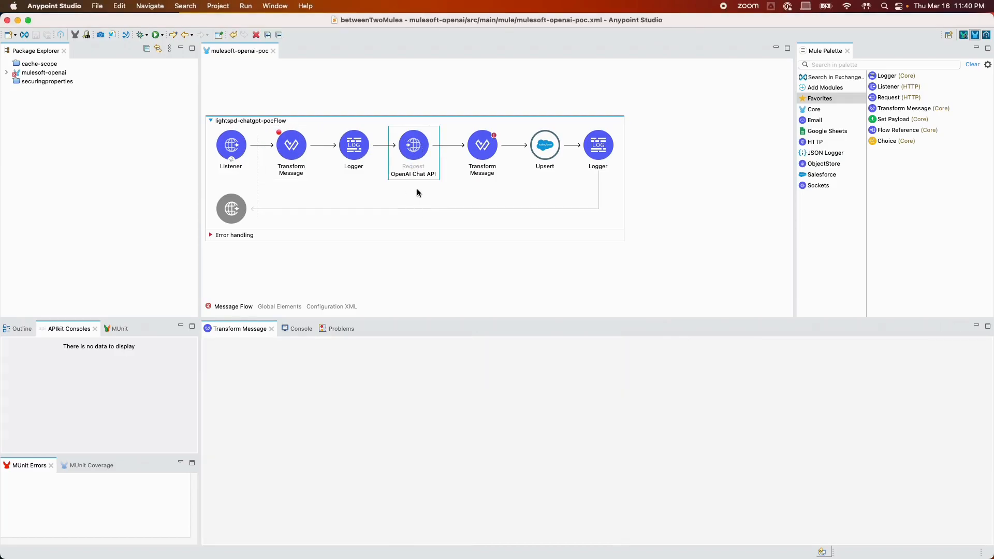
# - View the OpenAI Chat API request's headers with the Authorization bearer token
pyautogui.doubleClick(413, 145)
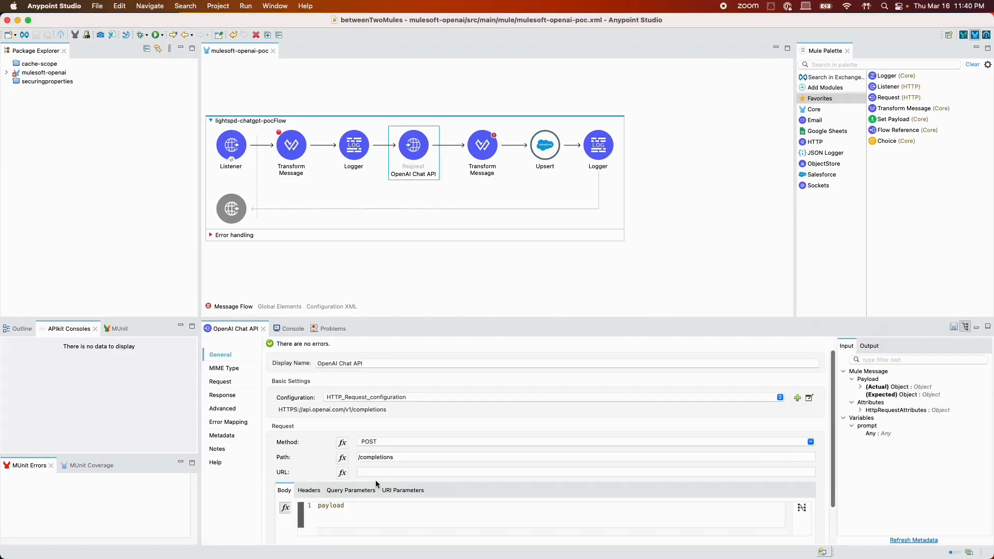
pyautogui.moveTo(318, 419)
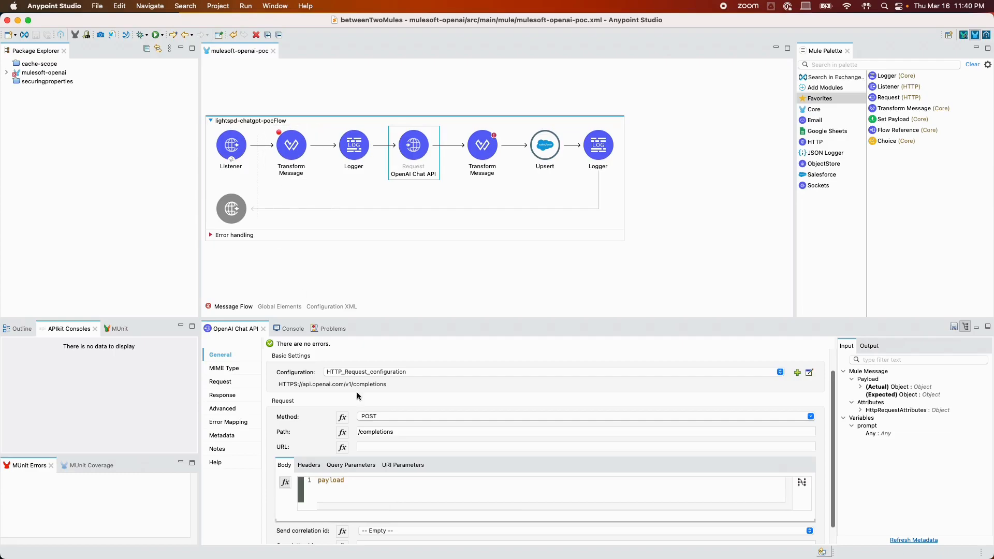
pyautogui.click(309, 465)
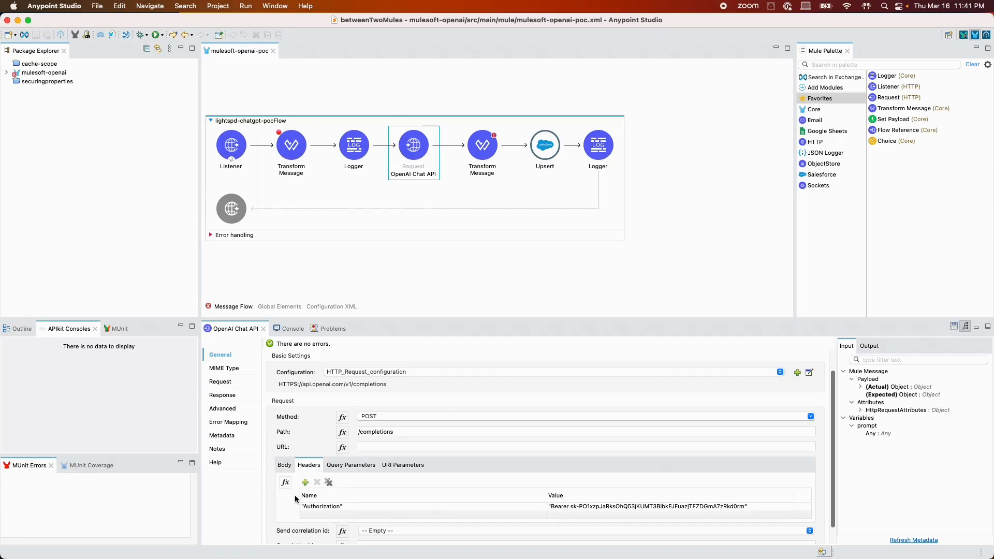
pyautogui.moveTo(330, 530)
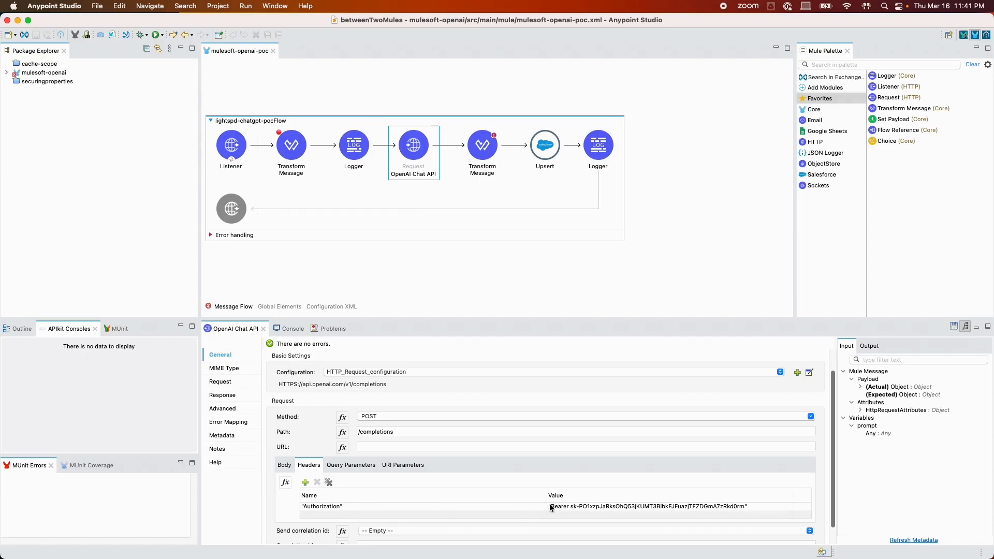
pyautogui.moveTo(558, 514)
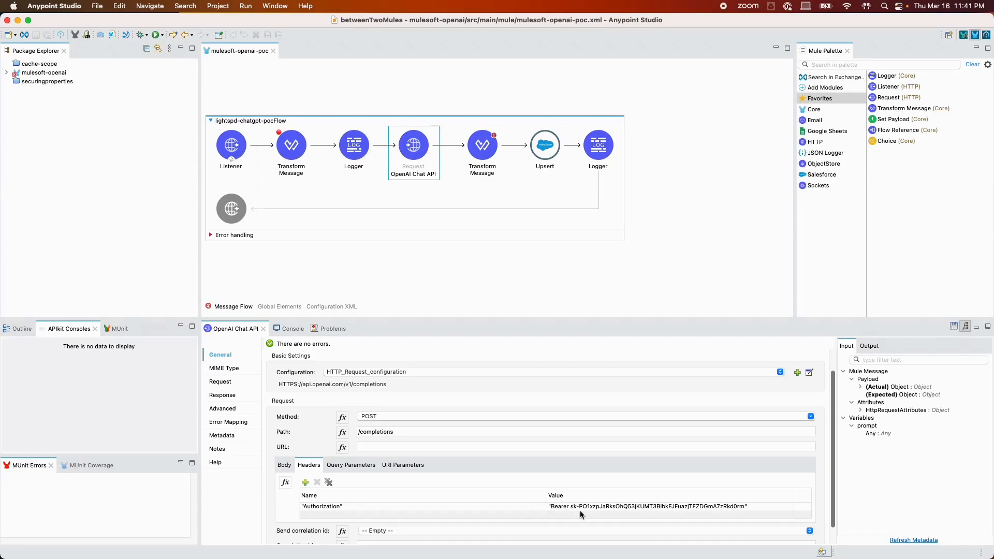
pyautogui.moveTo(548, 483)
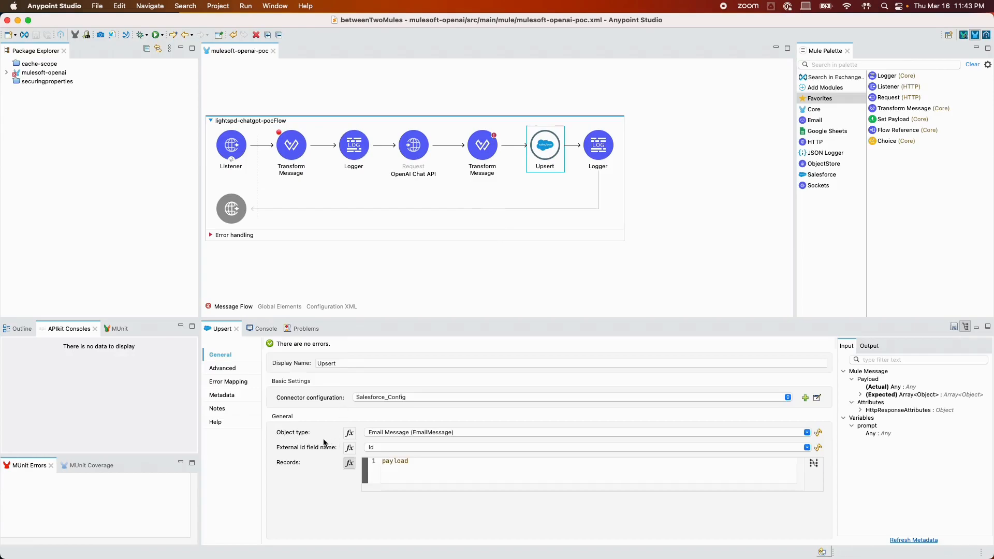
pyautogui.moveTo(311, 442)
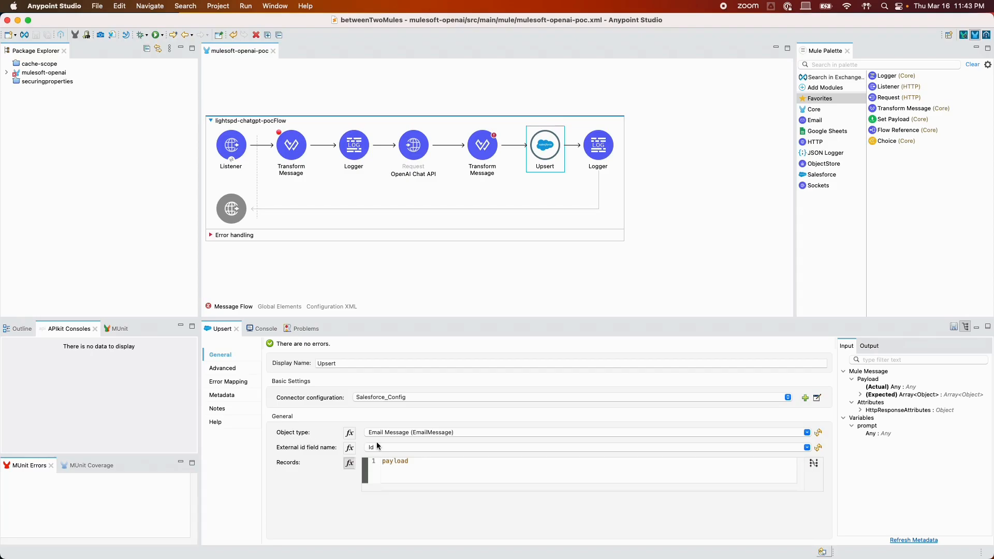
pyautogui.moveTo(394, 444)
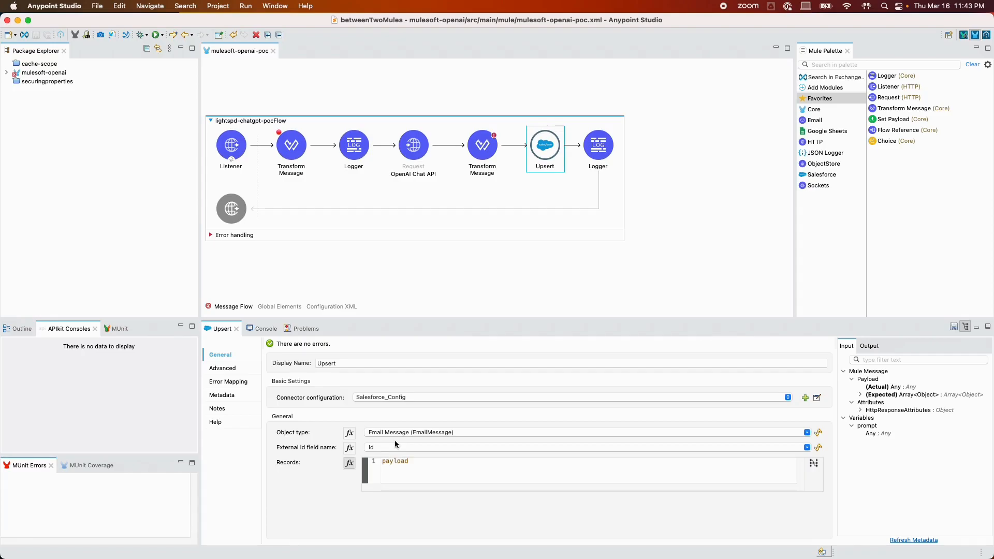
# - Show the General properties of the flow's final Logger writing the payload
pyautogui.click(597, 146)
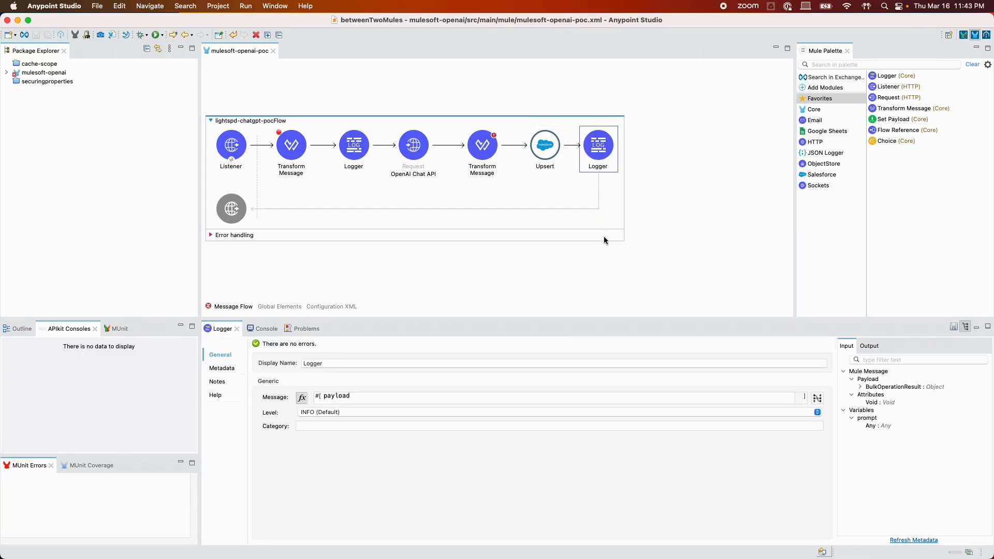
pyautogui.click(353, 144)
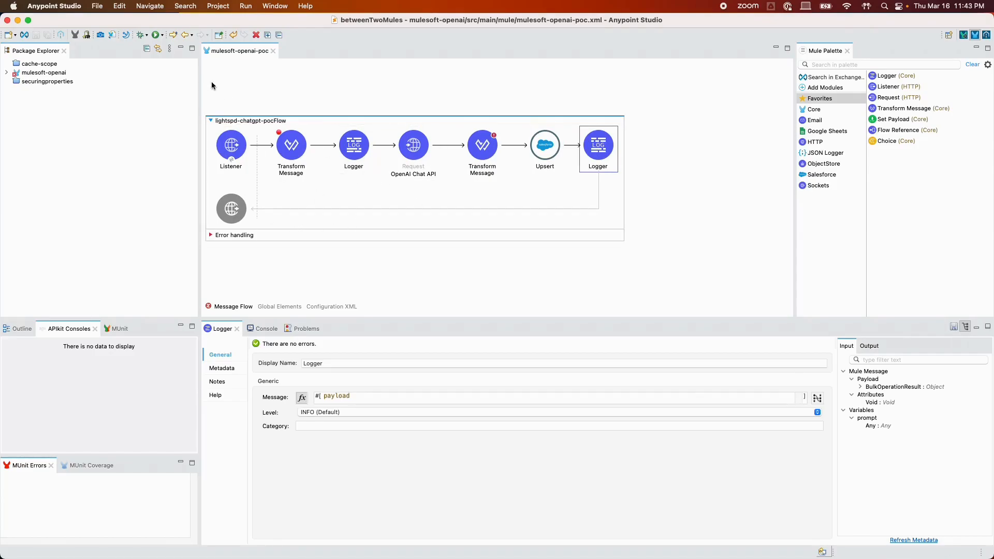
pyautogui.moveTo(223, 92)
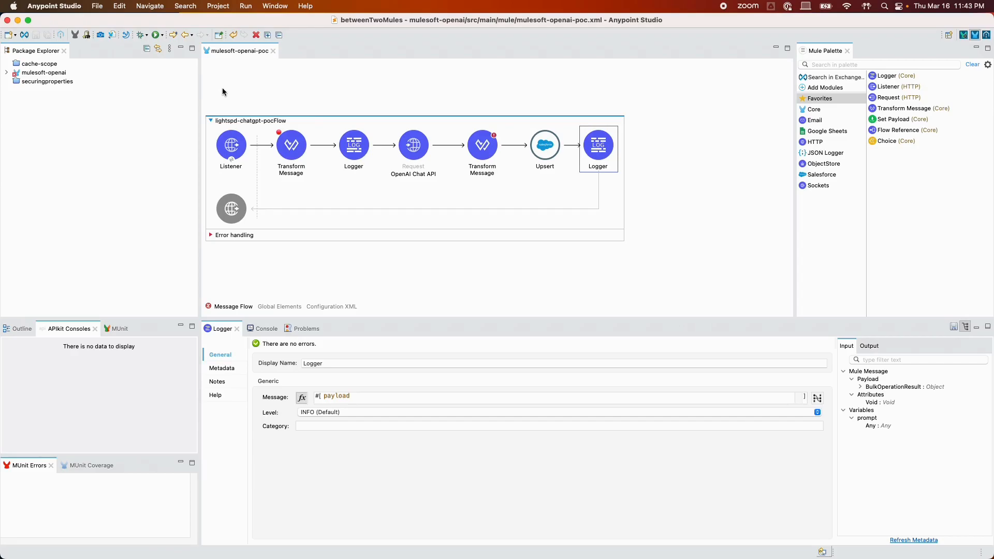
# - Launch the mulesoft-openai app in debug mode from Debug As
pyautogui.click(157, 35)
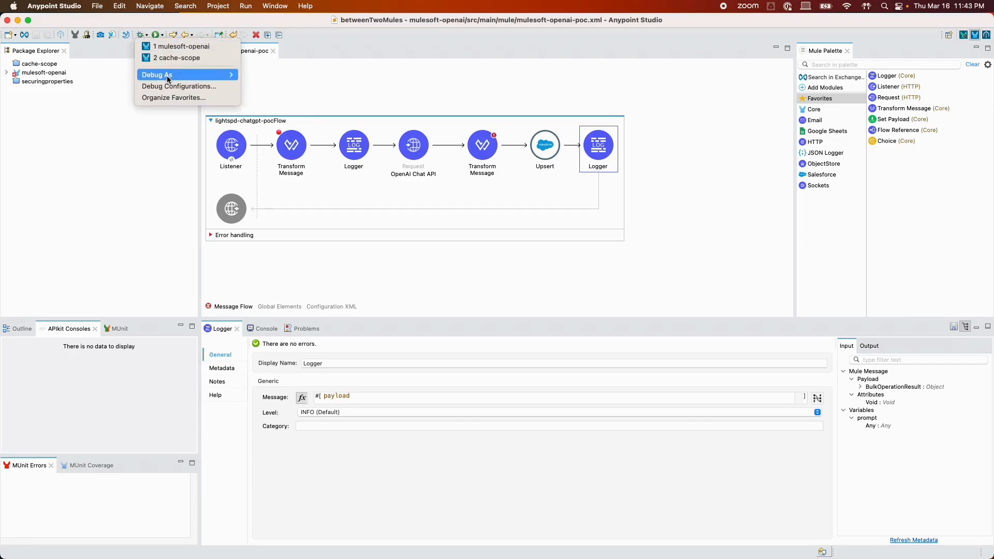
pyautogui.click(157, 74)
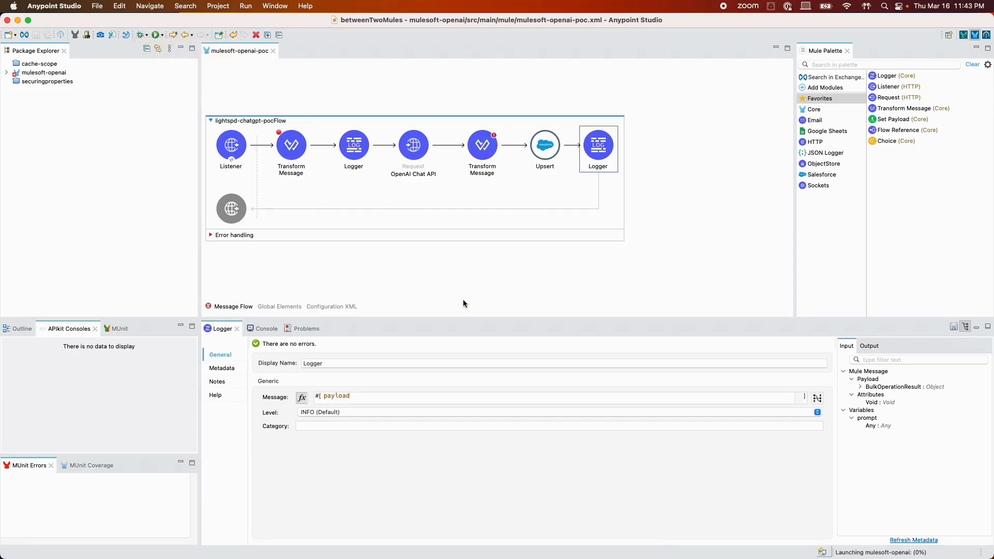
pyautogui.click(259, 328)
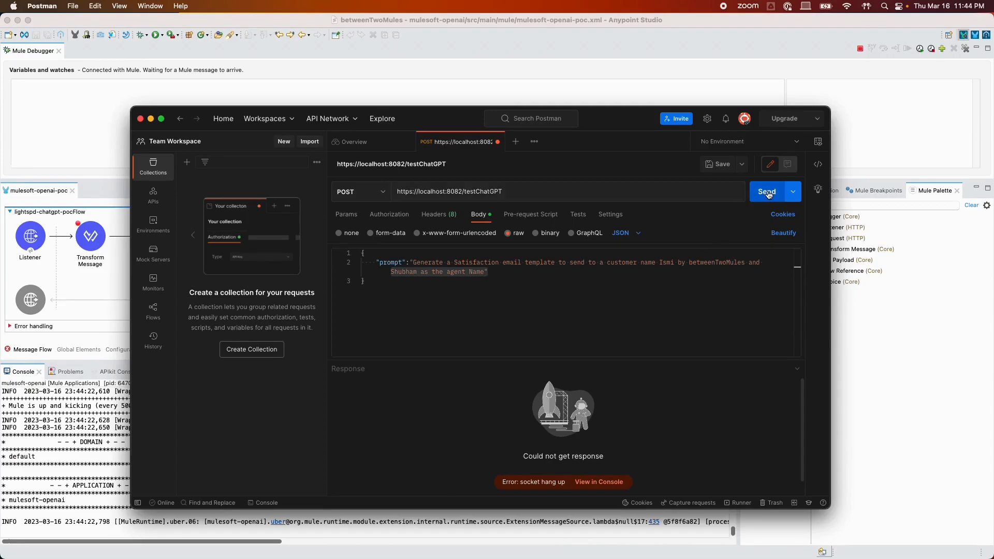
# - Send the Postman test request and step the paused flow past the OpenAI call
pyautogui.click(766, 192)
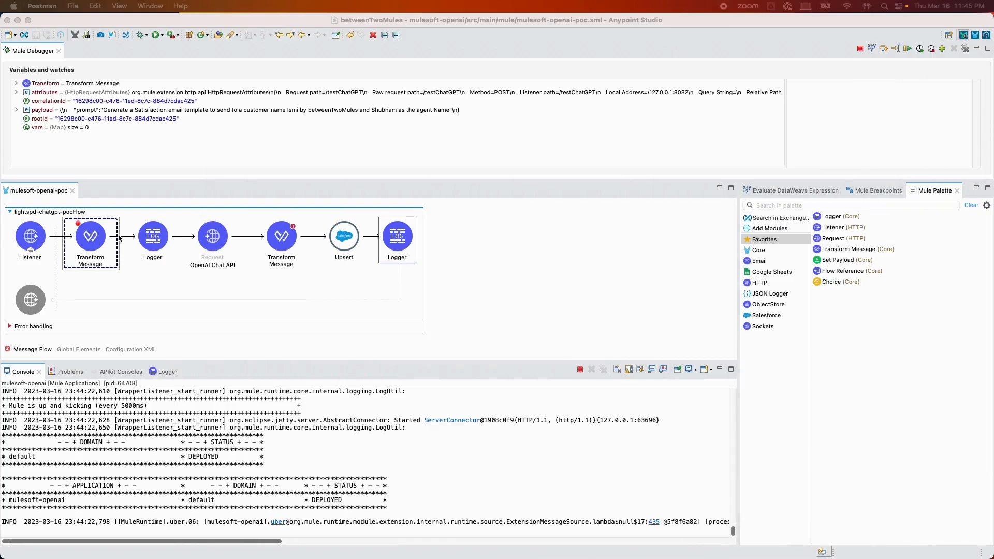
pyautogui.moveTo(86, 247)
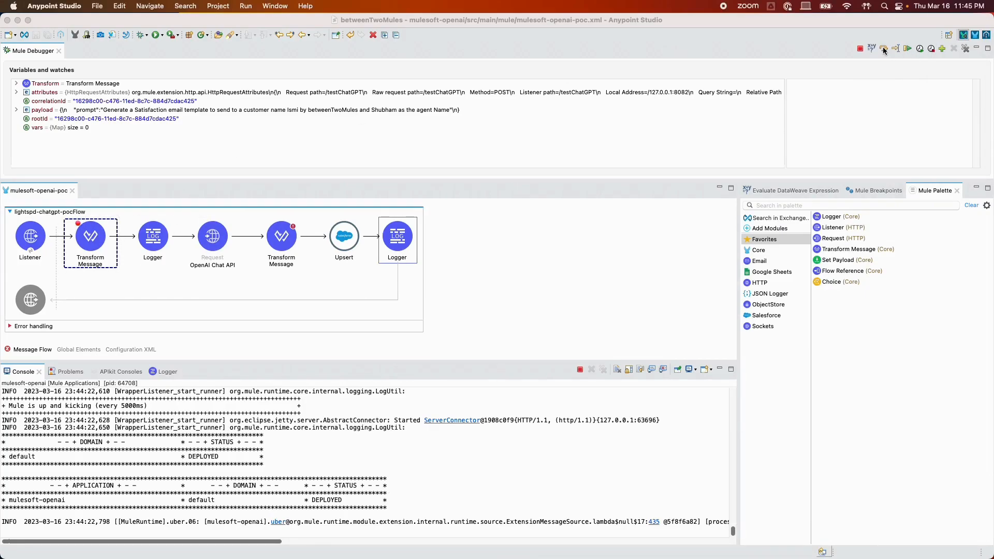
pyautogui.click(883, 48)
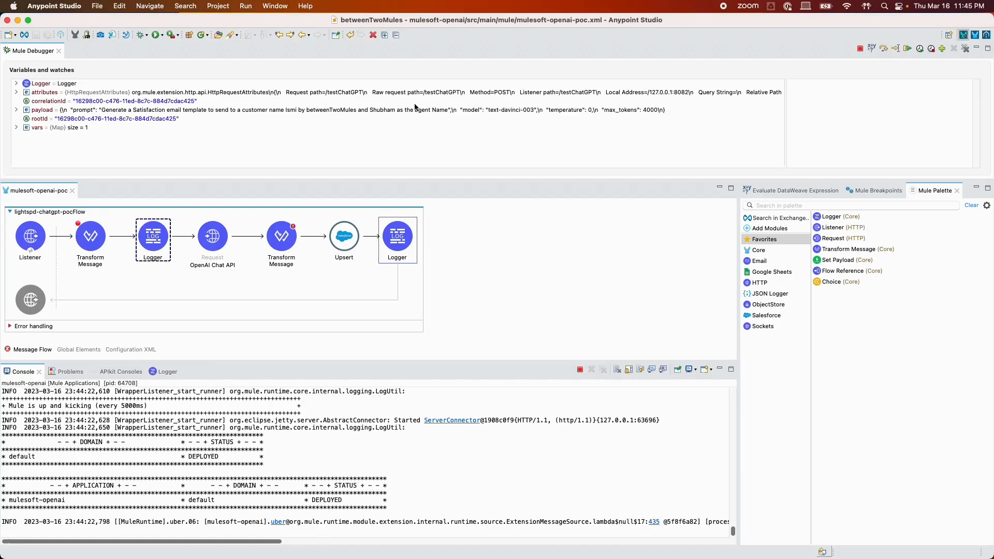
pyautogui.click(254, 110)
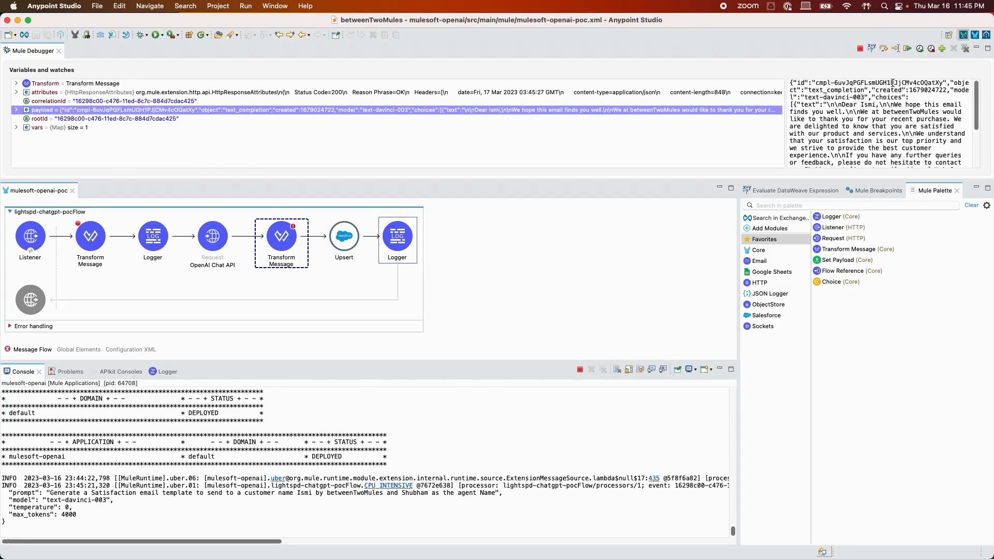
# - Inspect the response payload and select the generated email text mapped into the upsert
pyautogui.doubleClick(830, 89)
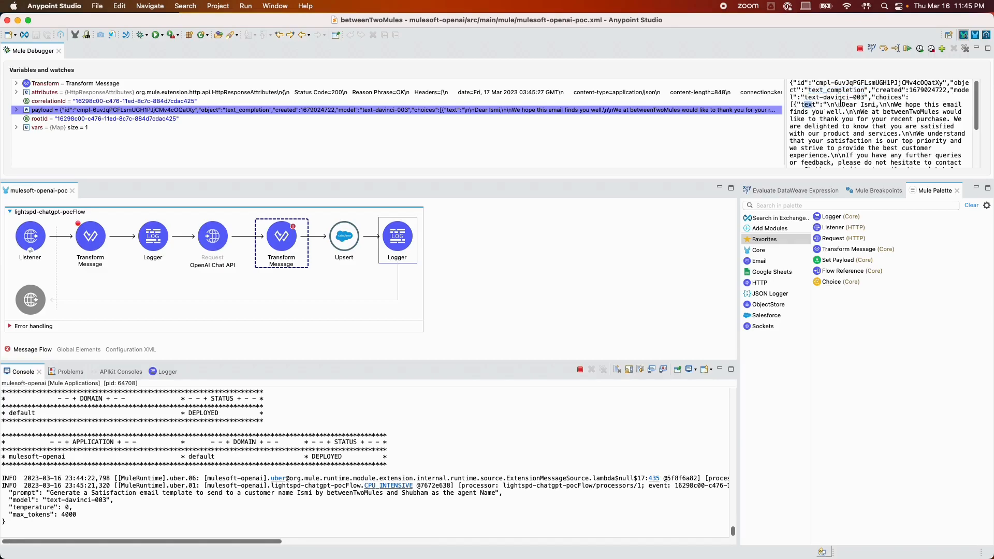
pyautogui.moveTo(812, 105); pyautogui.dragTo(893, 162)
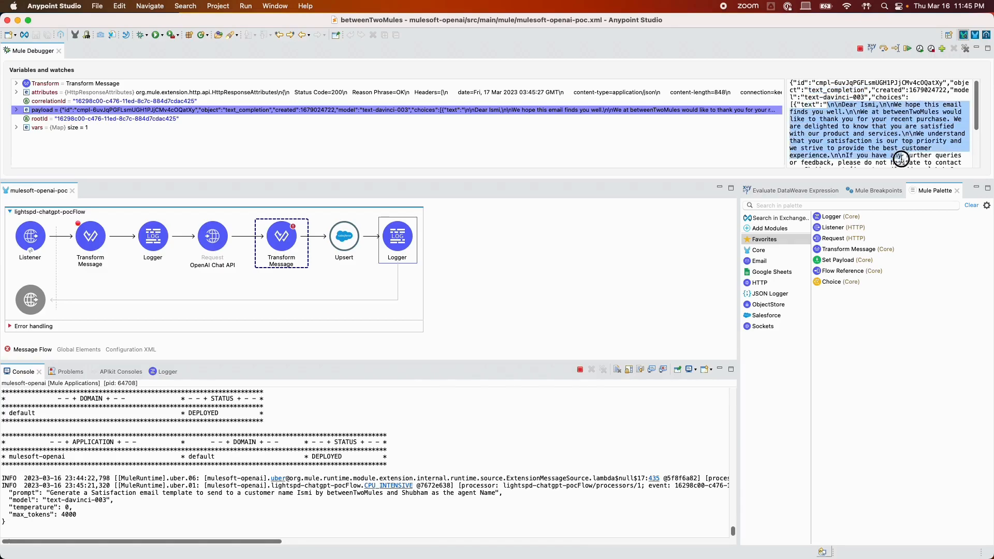
pyautogui.scroll(-3)
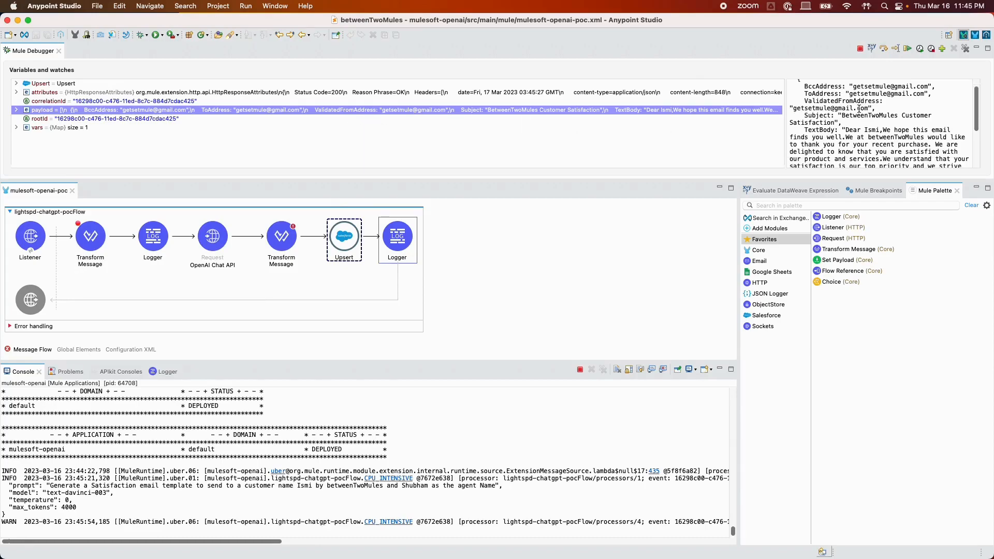
pyautogui.moveTo(650, 170)
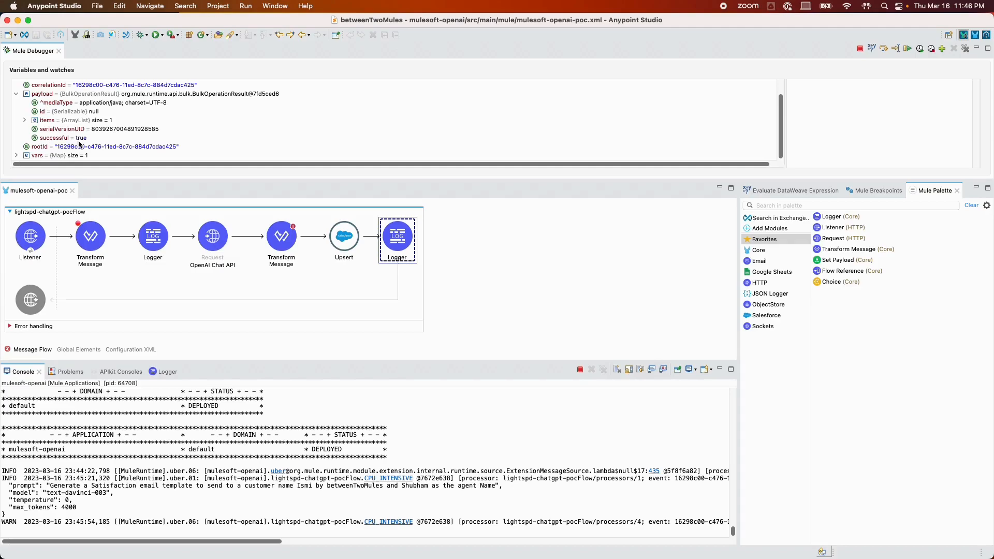
# - Expand payload > items > 0 in the upsert result and select the created record id
pyautogui.click(24, 120)
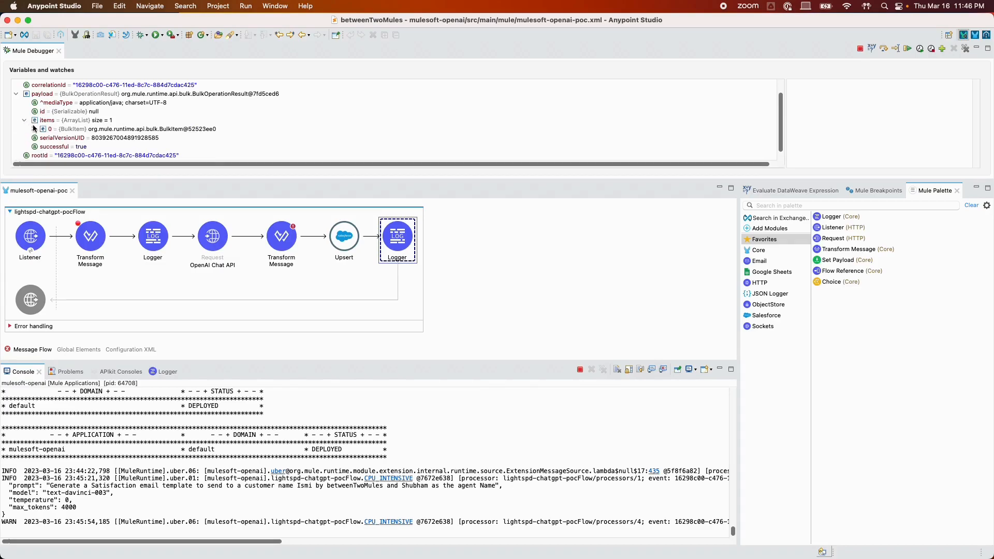
pyautogui.click(41, 128)
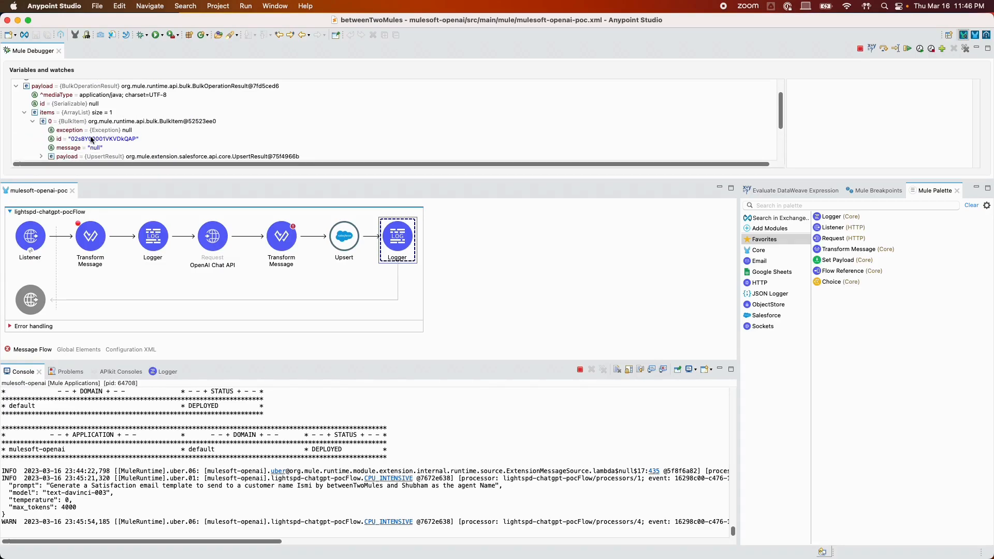
pyautogui.click(98, 139)
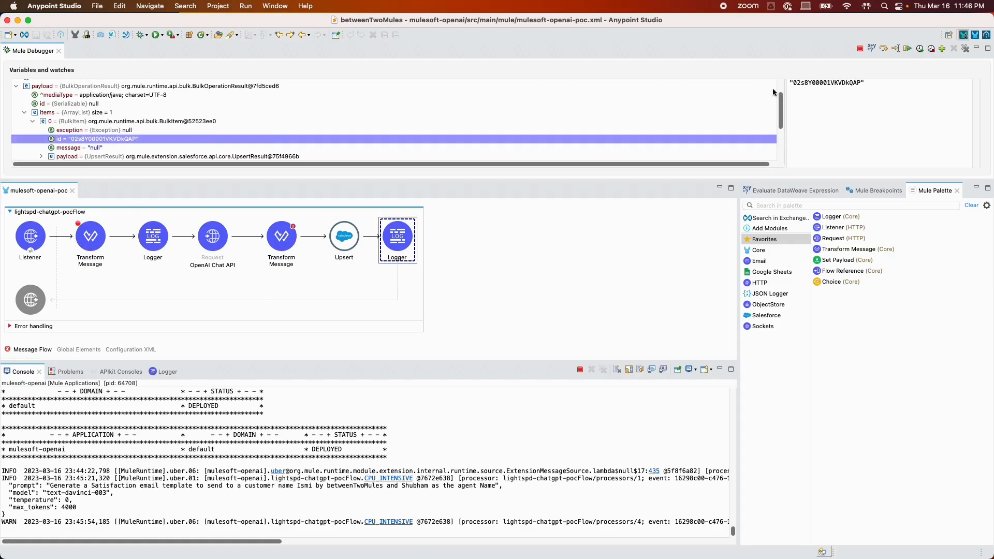
pyautogui.doubleClick(827, 83)
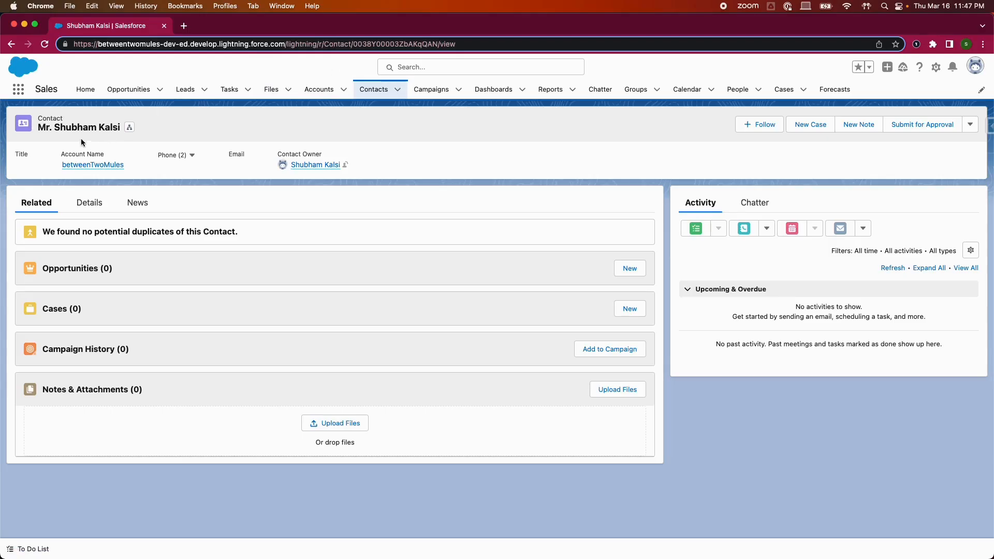
pyautogui.moveTo(337, 44)
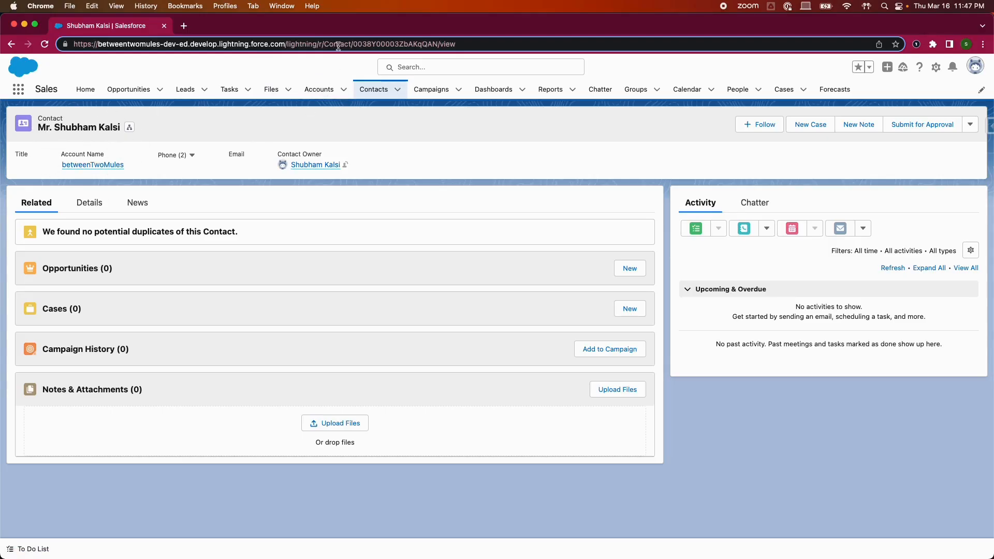
# - Edit the address bar URL toward lightning/r/EmailMessage/<record id>/view
pyautogui.click(336, 44)
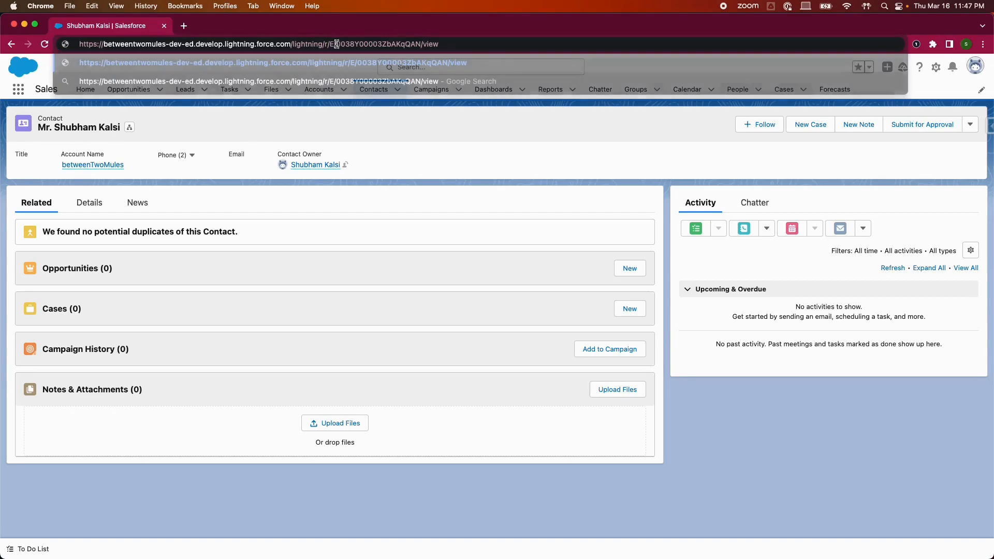
pyautogui.write('mail Me')
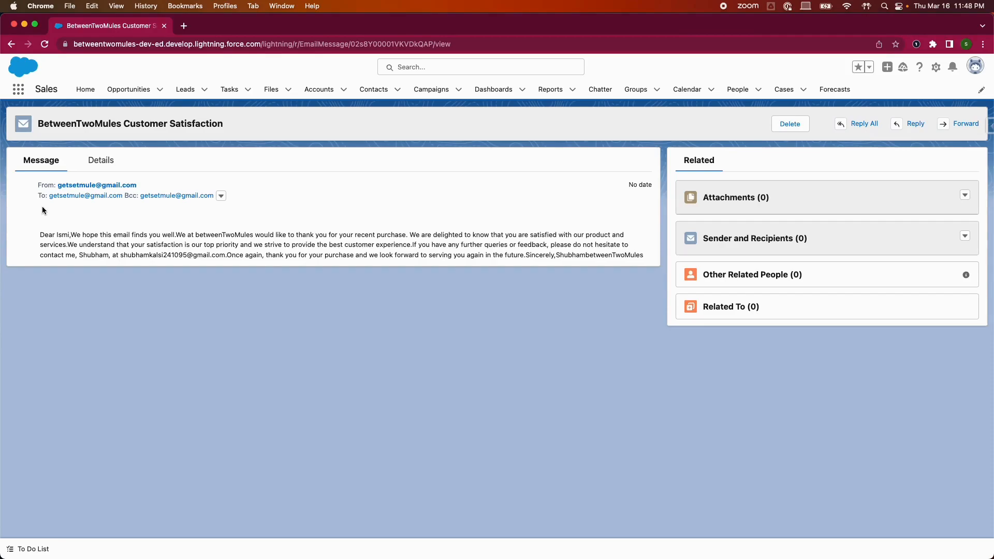
pyautogui.moveTo(54, 227)
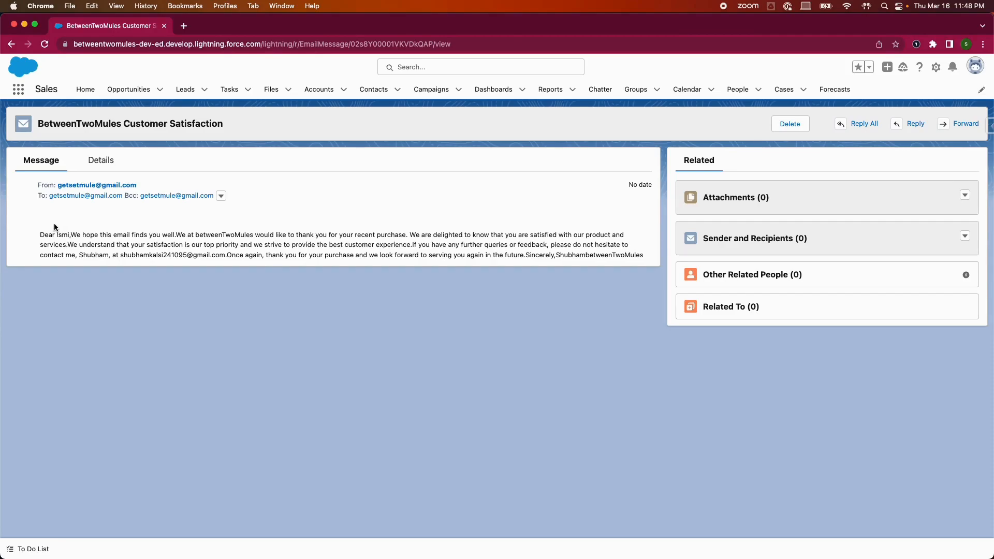